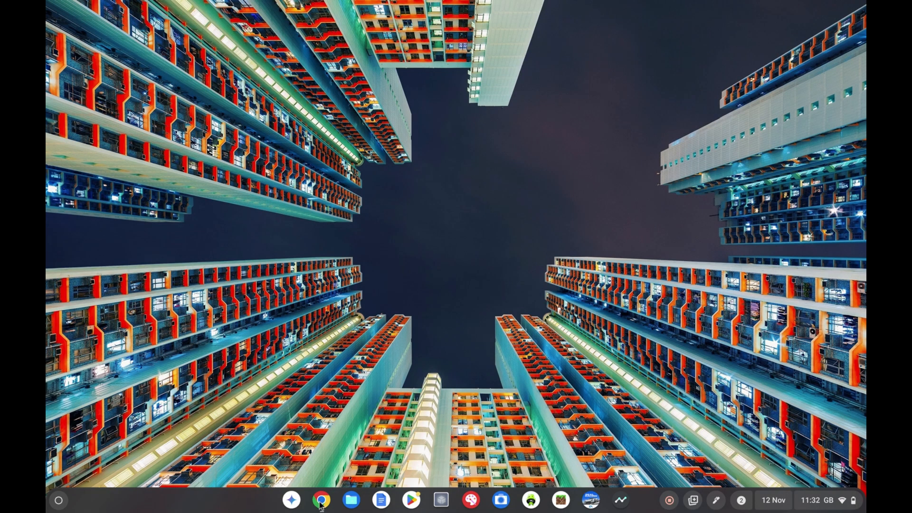
Step: Launch the ChromeOS Settings app from the shelf
click(321, 500)
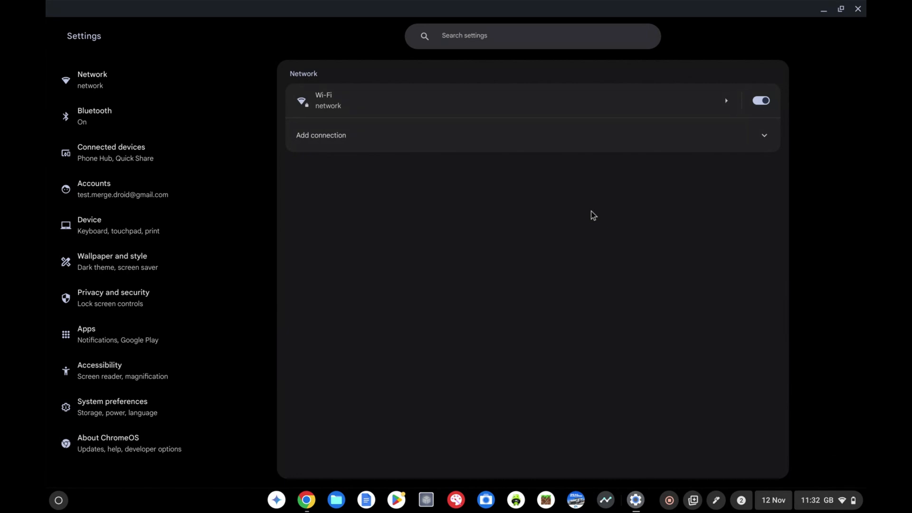
Step: Search 'display' and set display size to Small (1920x1200 native), then close Settings
text(displ)
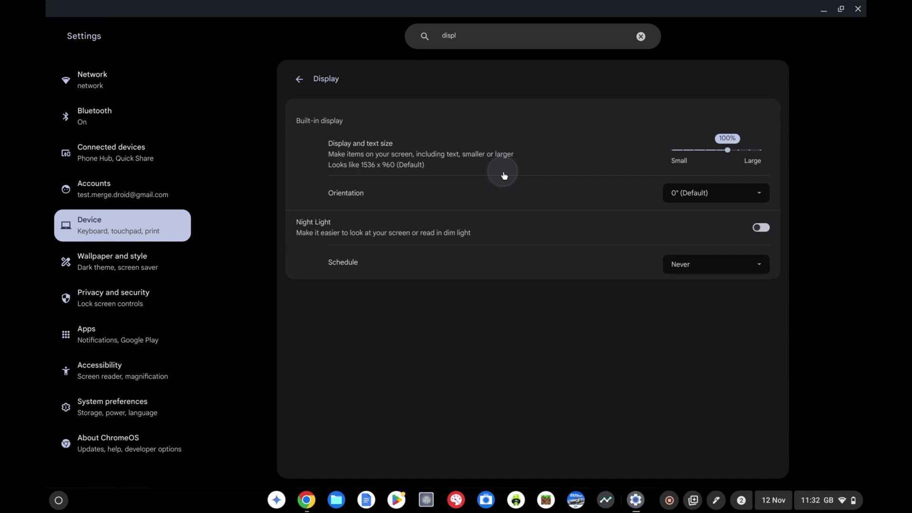
mouse_move(727, 152)
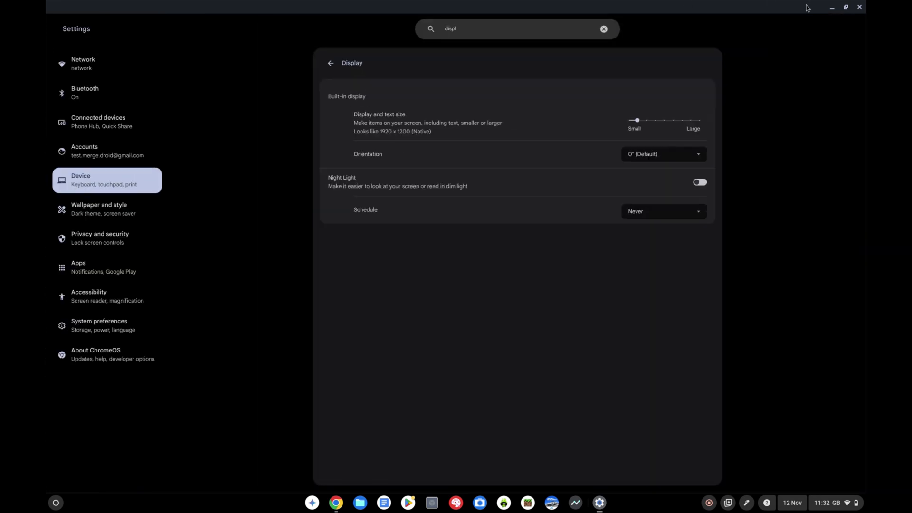
click(860, 7)
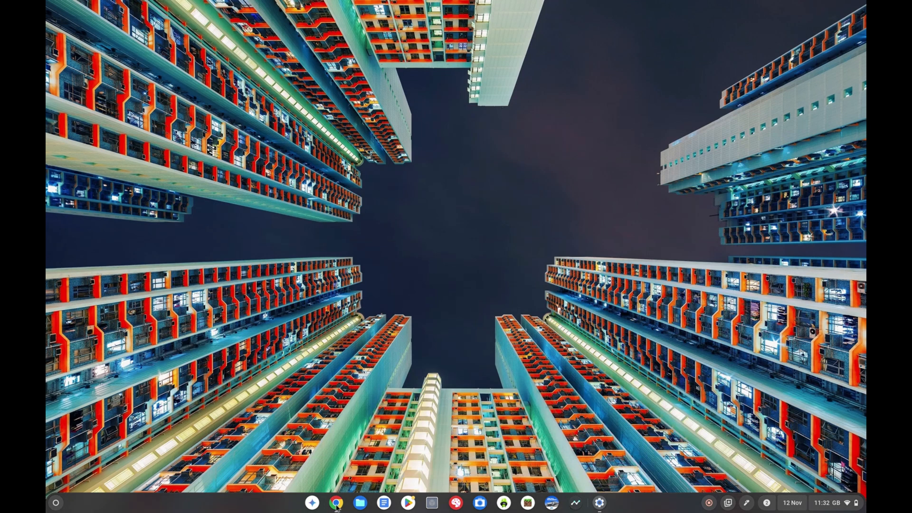
Step: Open Chrome on the MergeDroid channel's Videos tab and scroll down its uploads
click(335, 504)
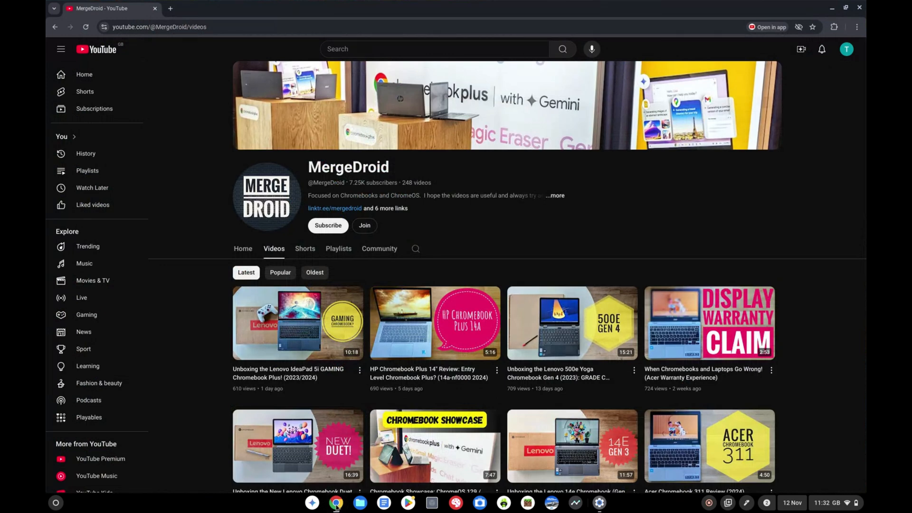
mouse_move(565, 269)
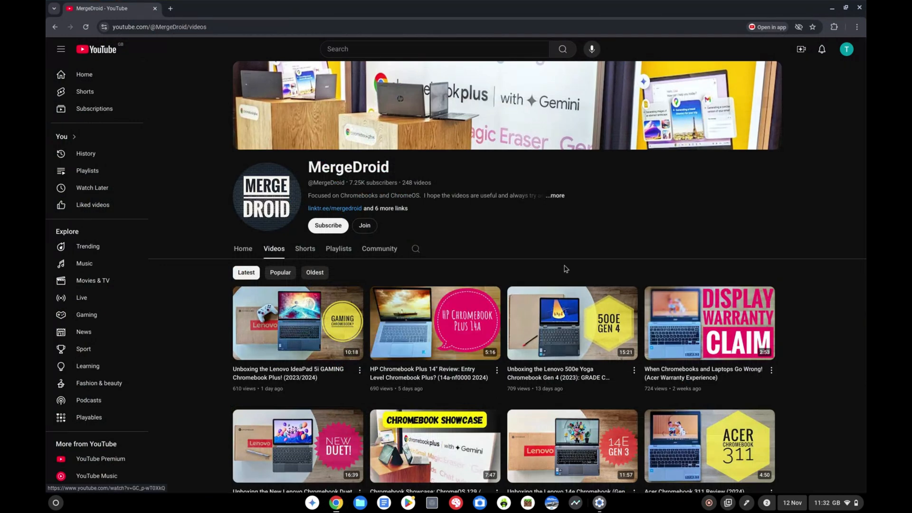
mouse_move(586, 259)
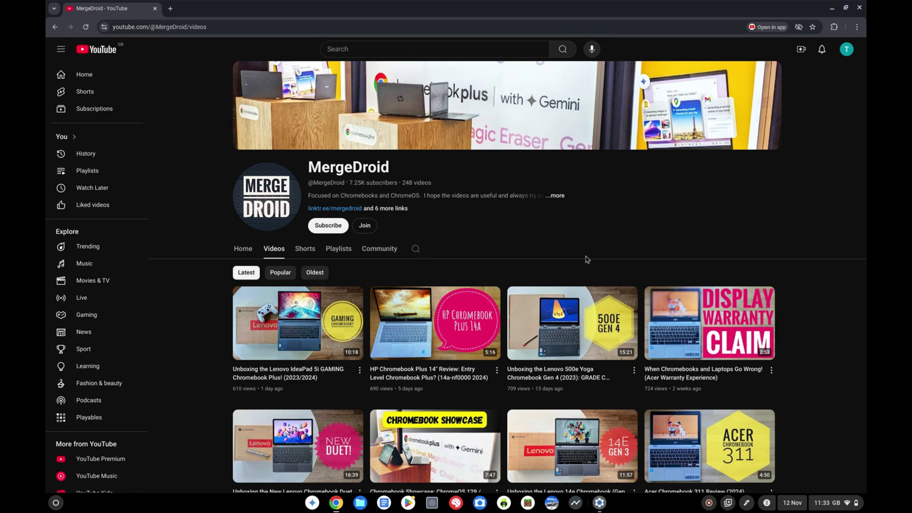
scroll(down, 3)
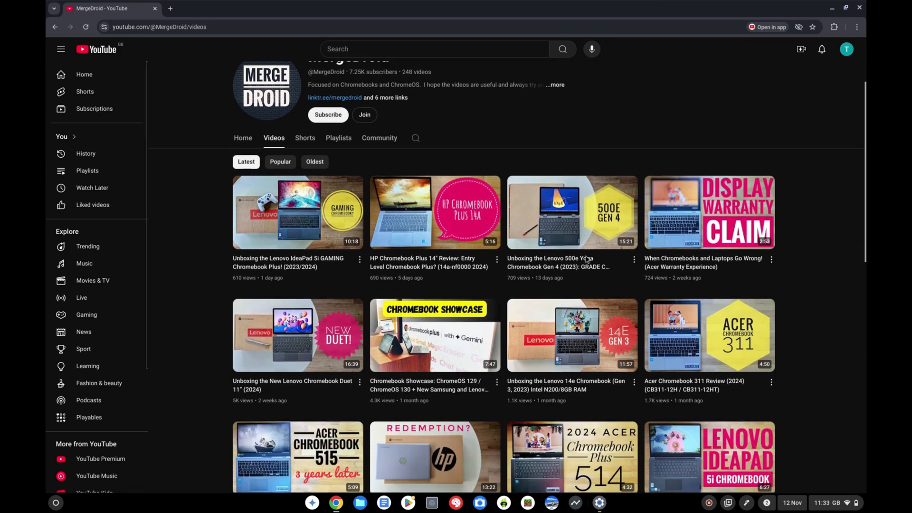
scroll(down, 3)
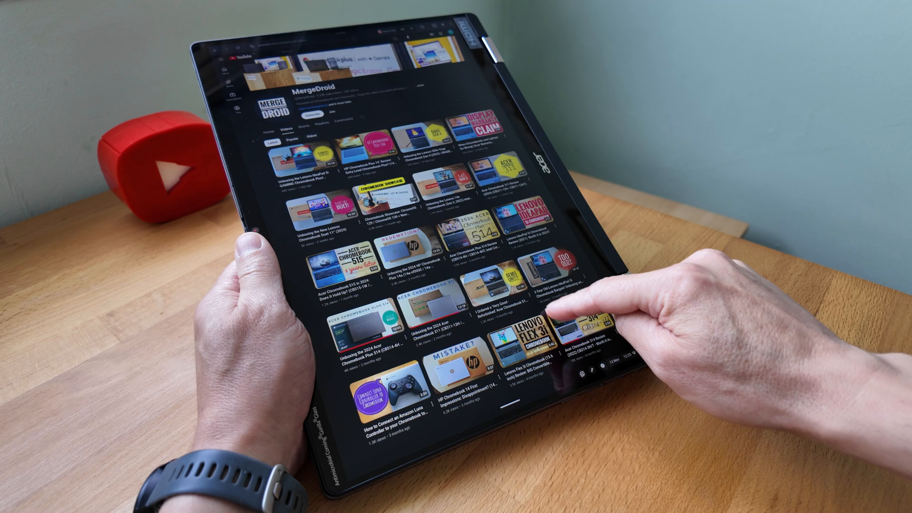
scroll(down, 3)
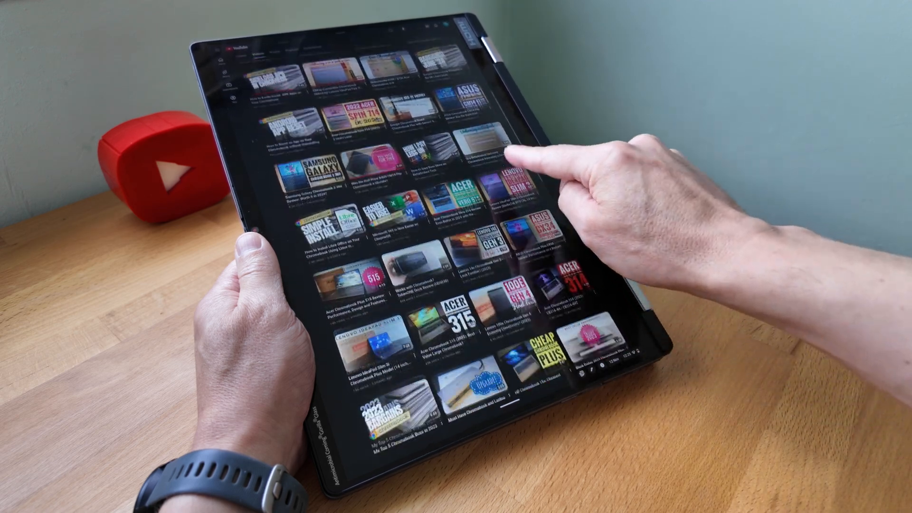
scroll(down, 3)
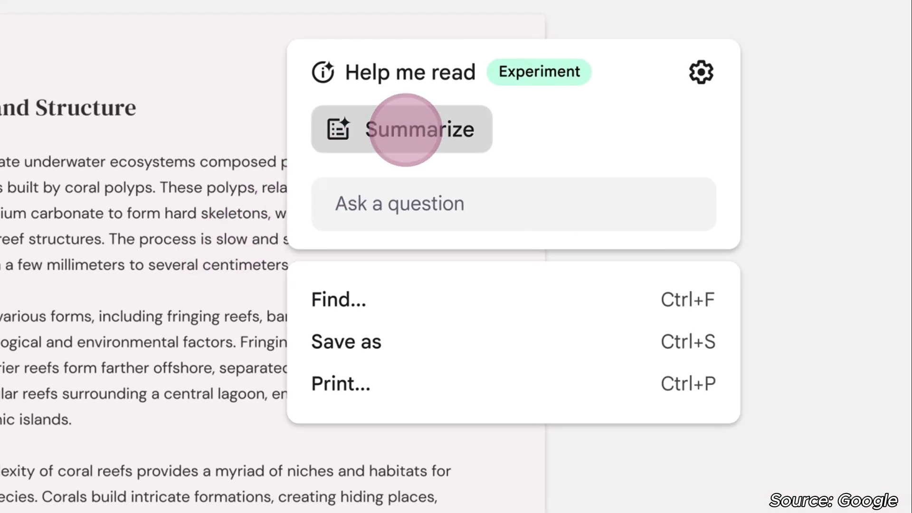
Step: Summarize the coral reefs article and ask 'How are coral reefs made?'
click(401, 129)
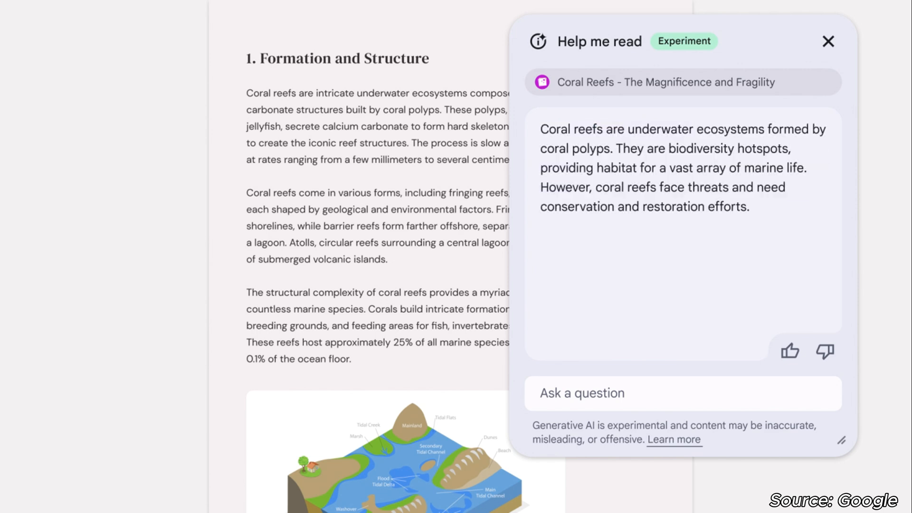
click(683, 393)
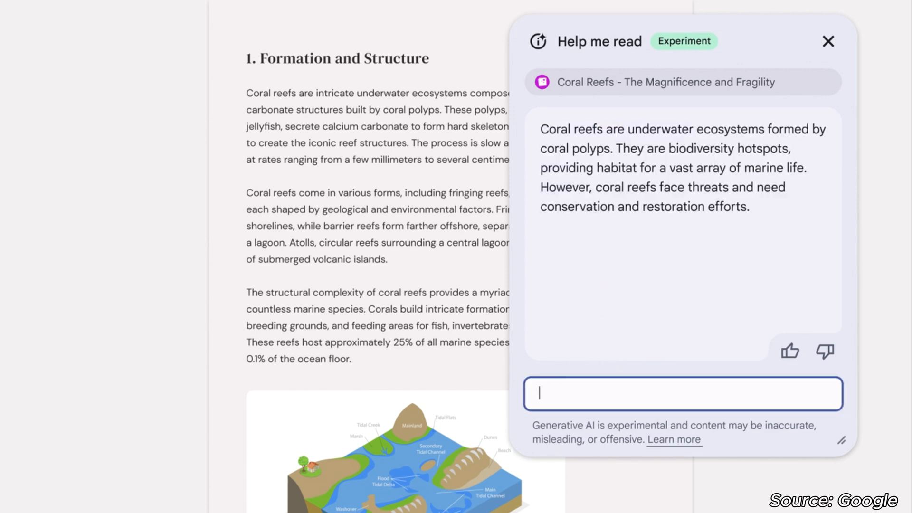
text(How are coral reefs made?)
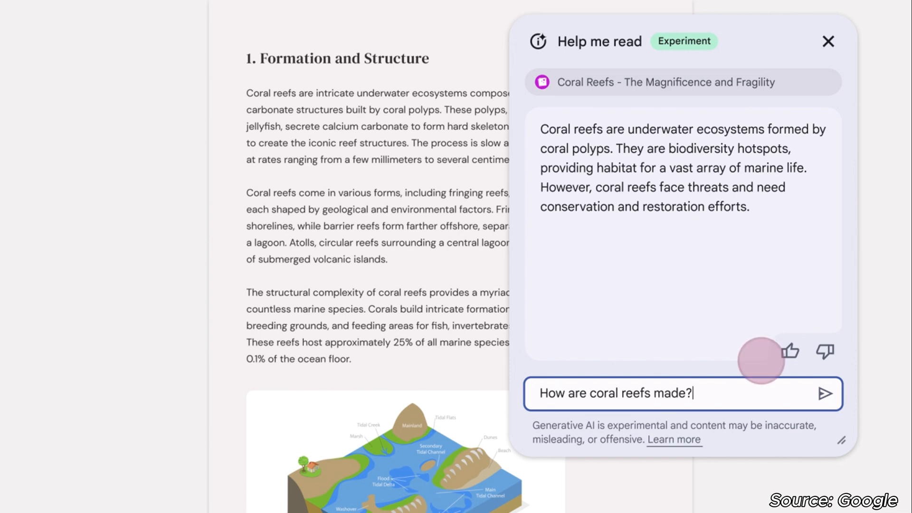
click(826, 394)
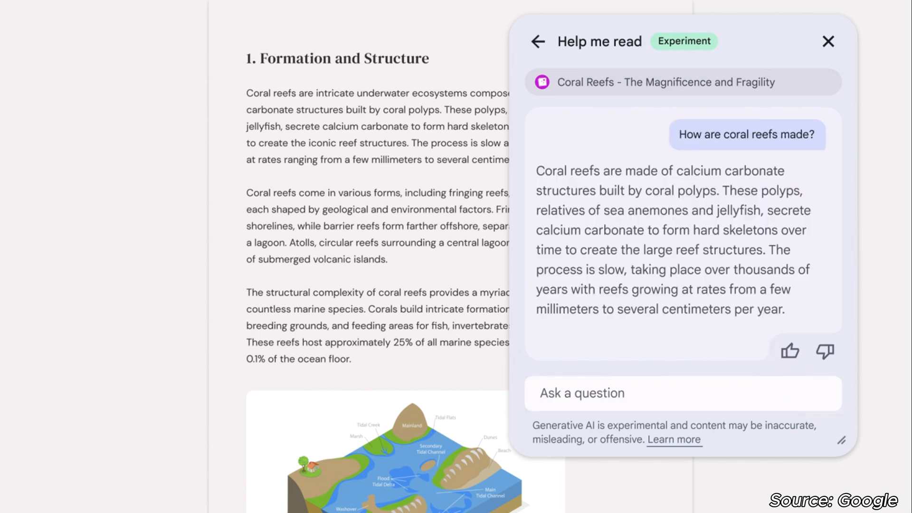